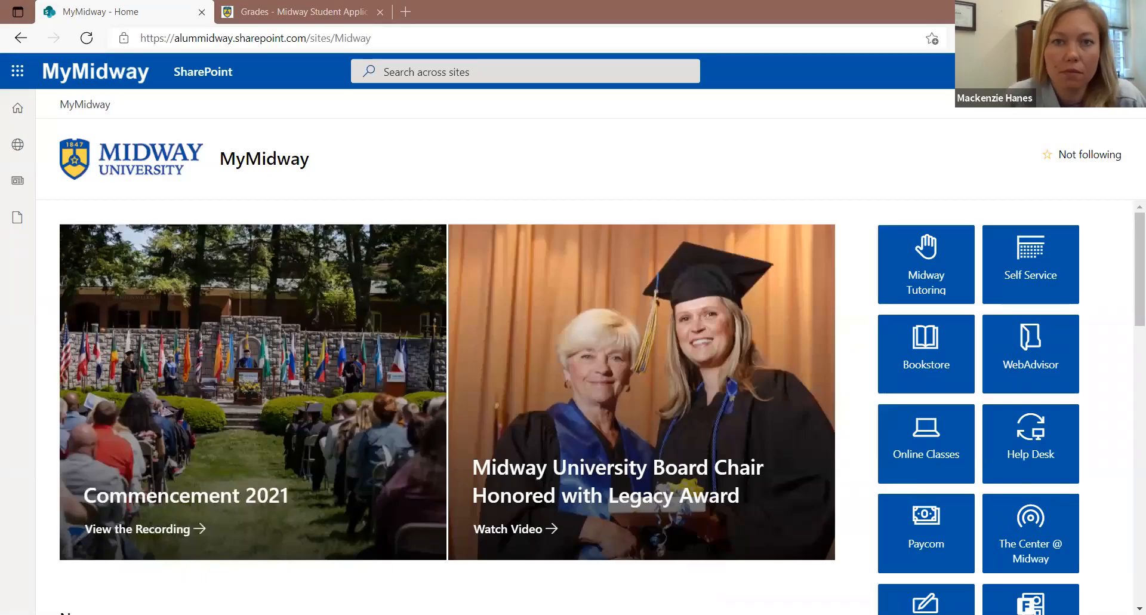
pyautogui.moveTo(673, 142)
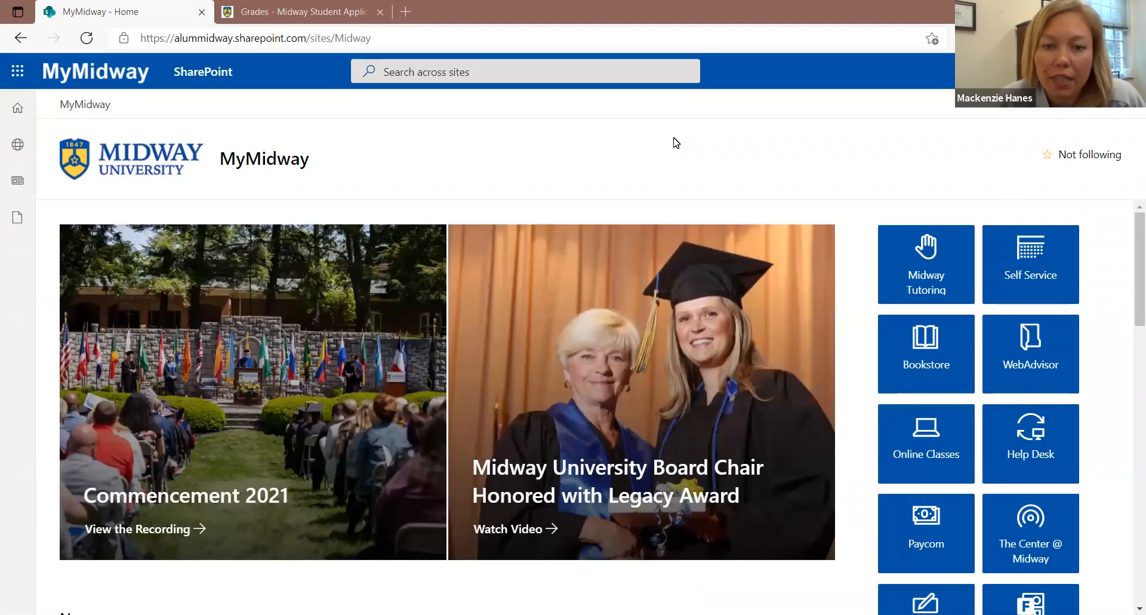
pyautogui.moveTo(665, 148)
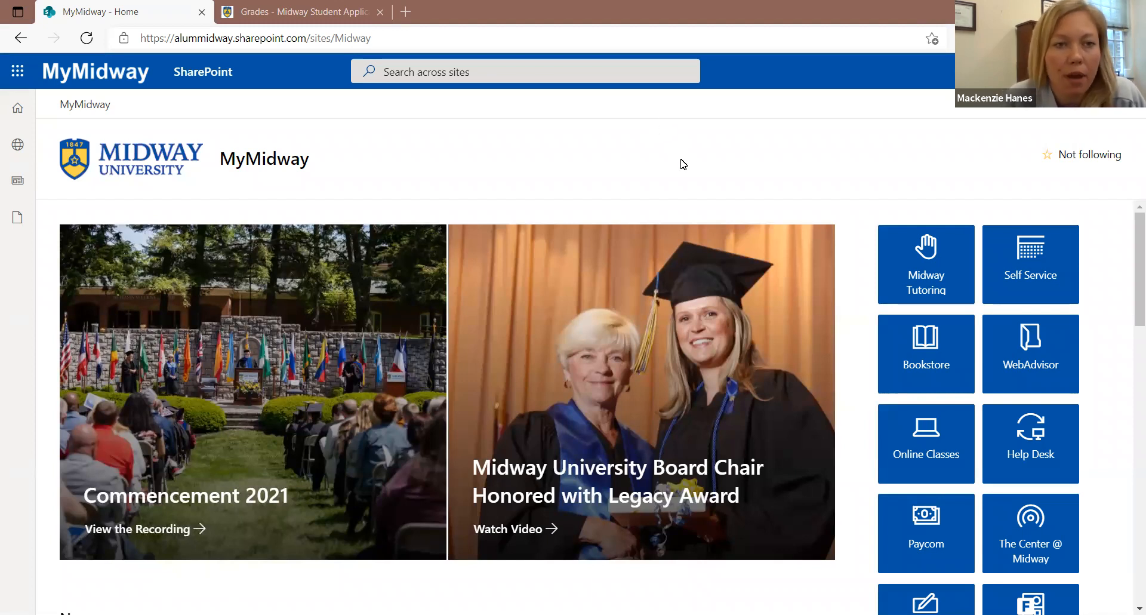
pyautogui.moveTo(1030, 264)
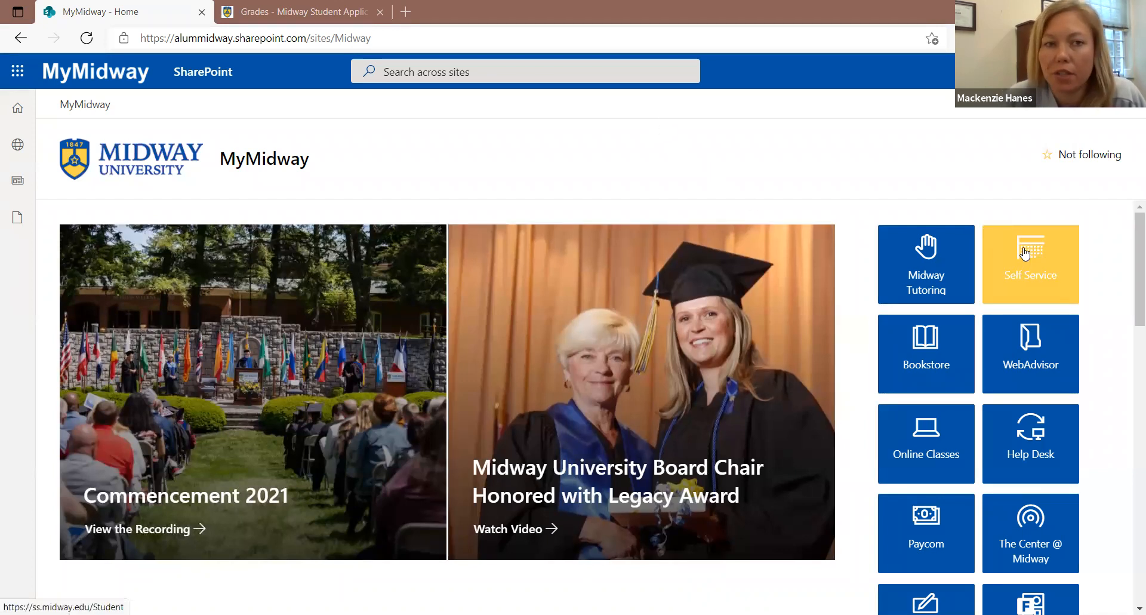
# Launch the Colleague Self-Service welcome page from the MyMidway Self Service tile.
pyautogui.click(1030, 264)
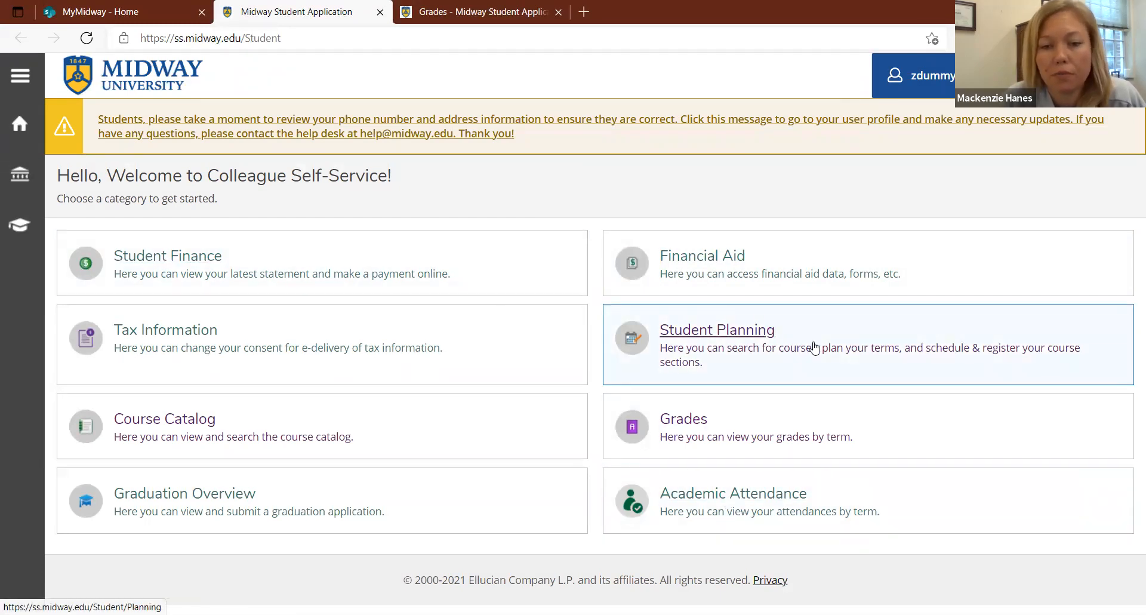
pyautogui.moveTo(782, 425)
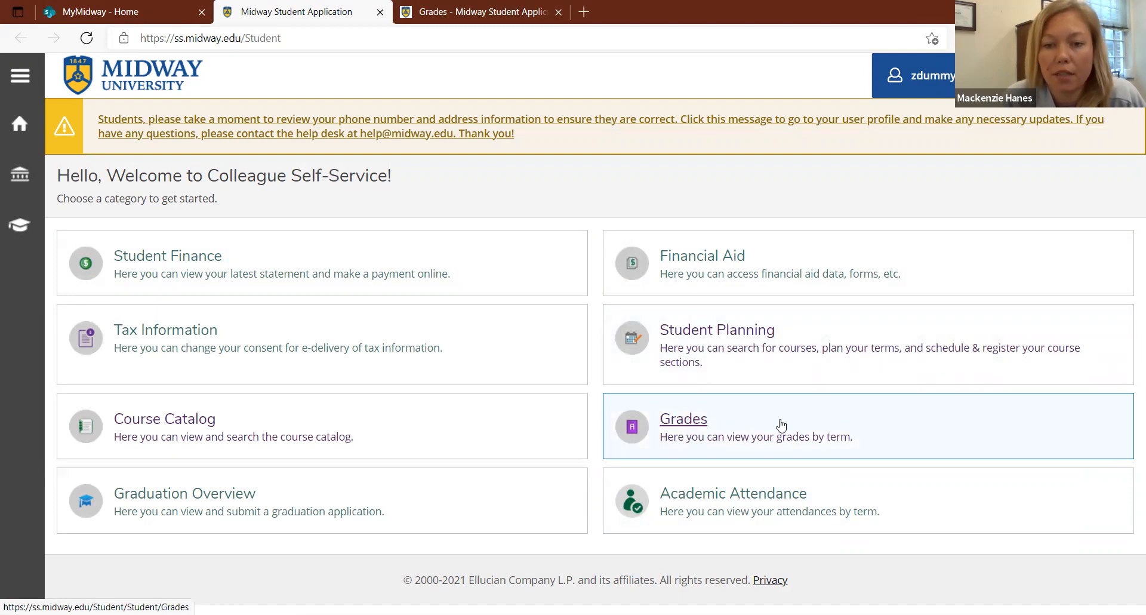
pyautogui.moveTo(742, 447)
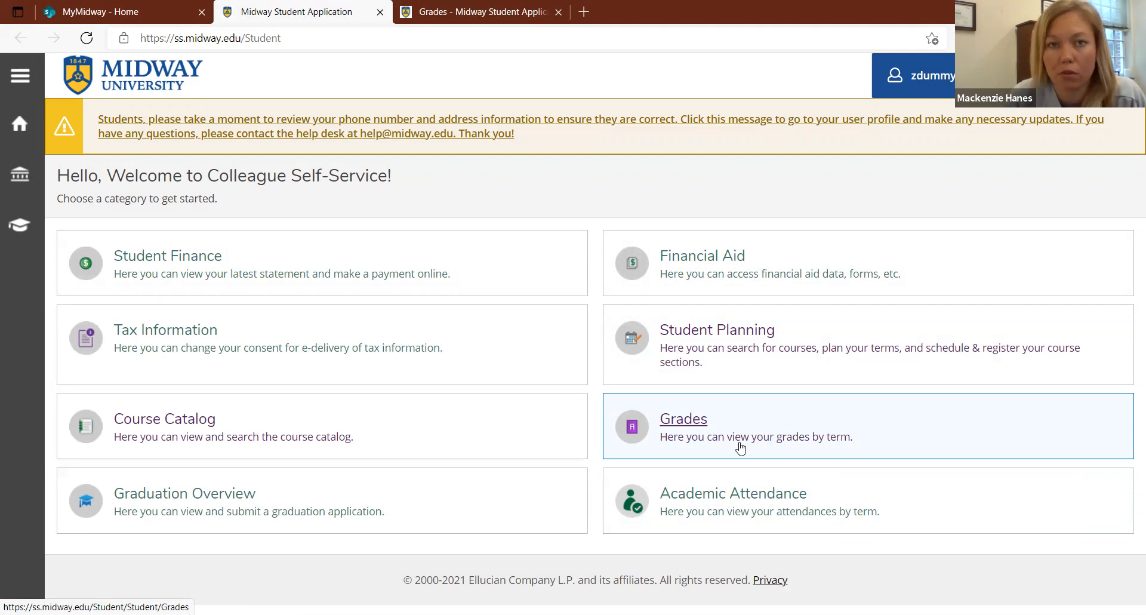
pyautogui.moveTo(736, 444)
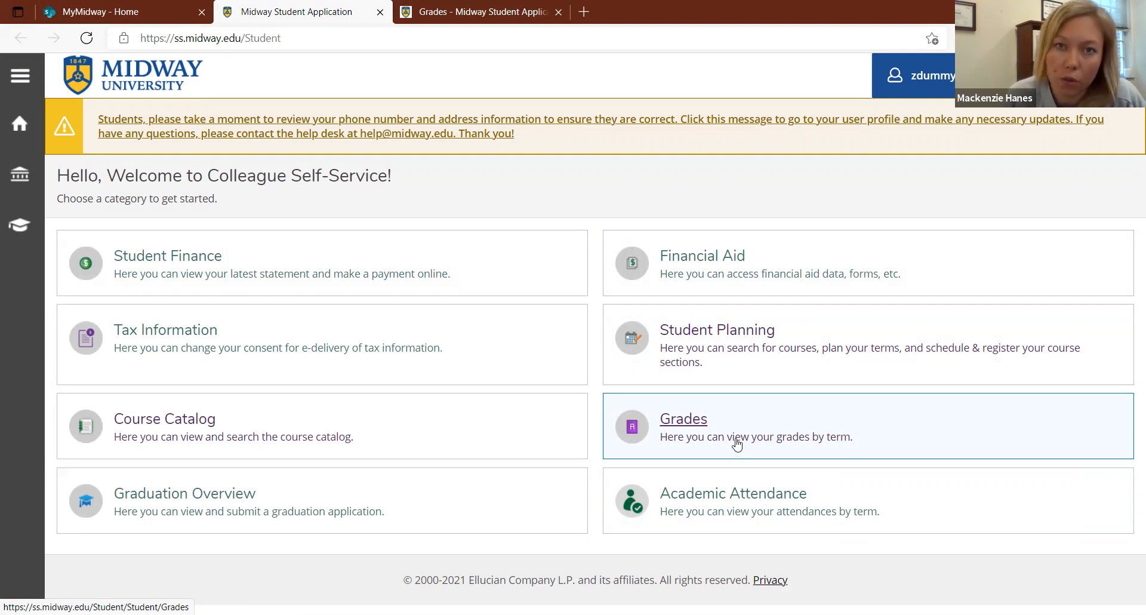
pyautogui.click(683, 417)
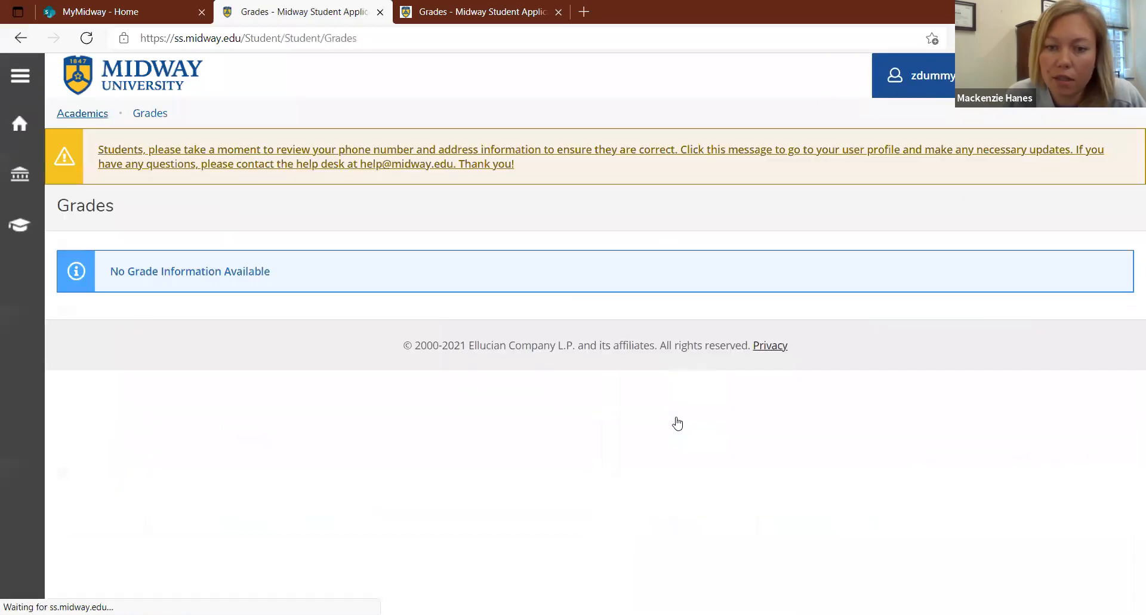
pyautogui.moveTo(653, 374)
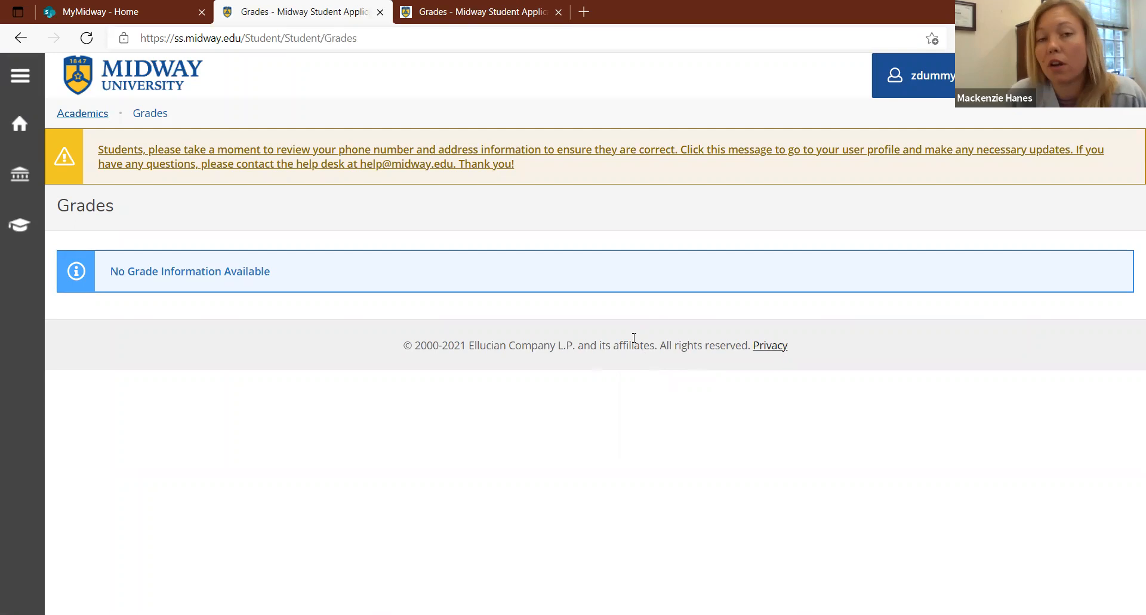
pyautogui.moveTo(477, 316)
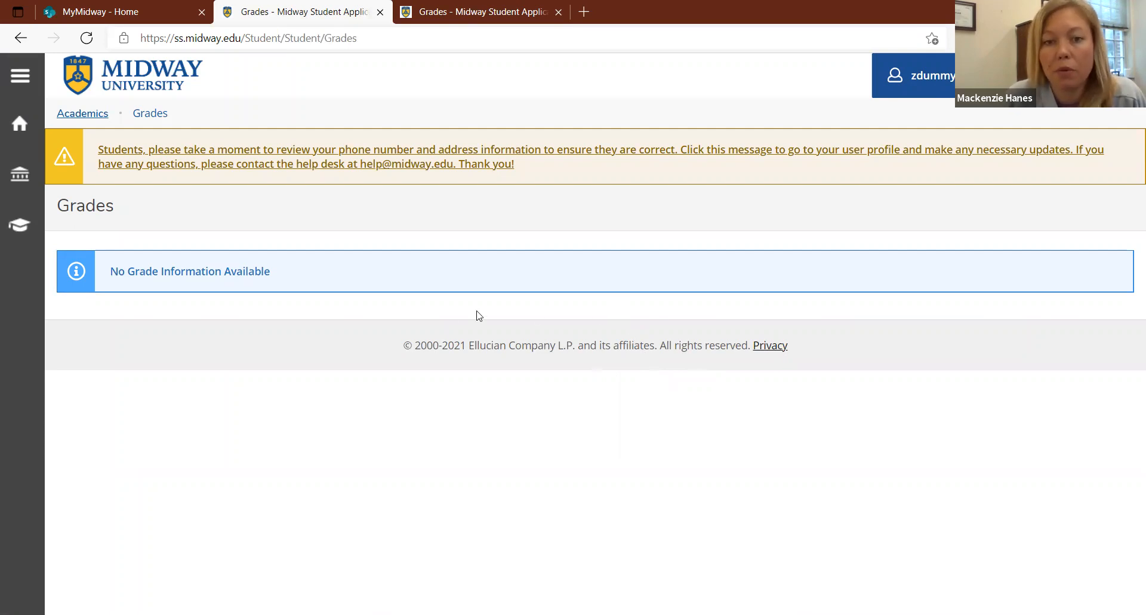
pyautogui.moveTo(419, 273)
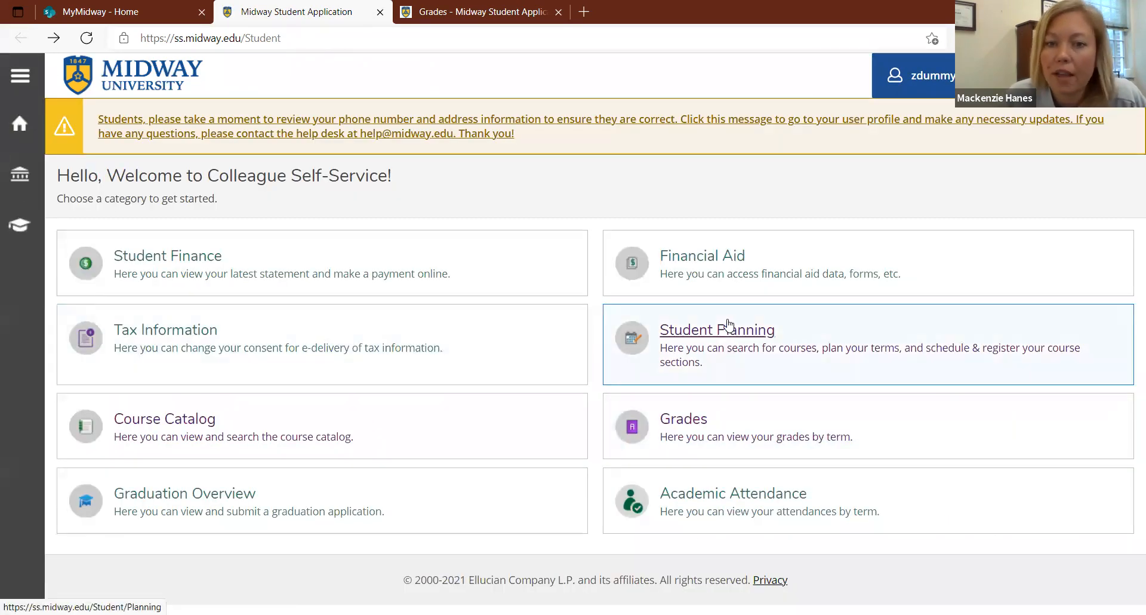
# Go to the Student Planning overview showing the Business Administration (BS) program.
pyautogui.click(716, 330)
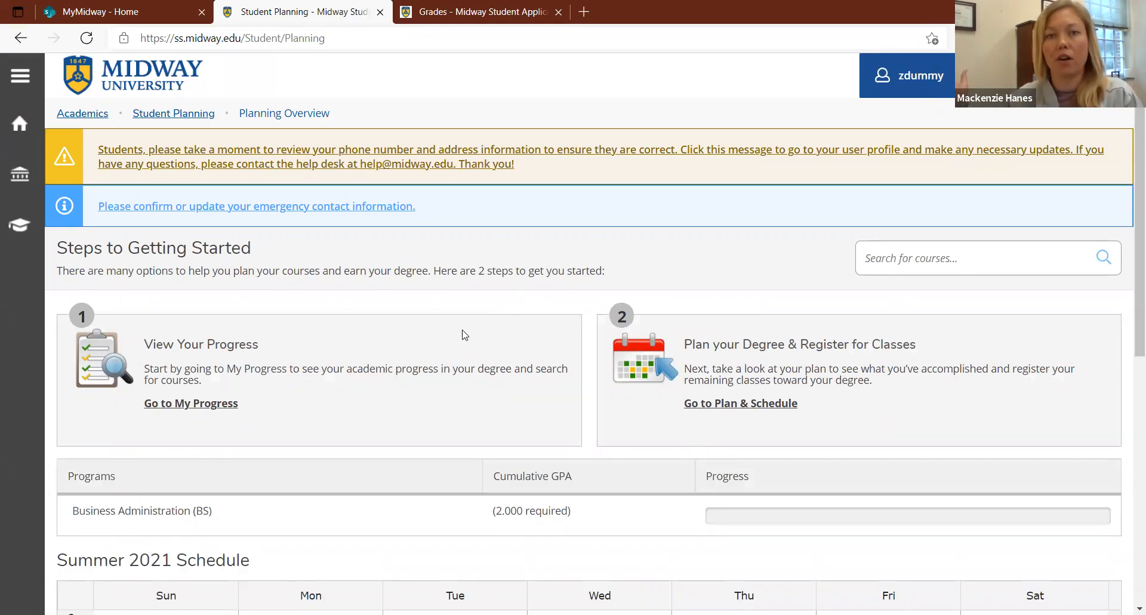
pyautogui.moveTo(409, 316)
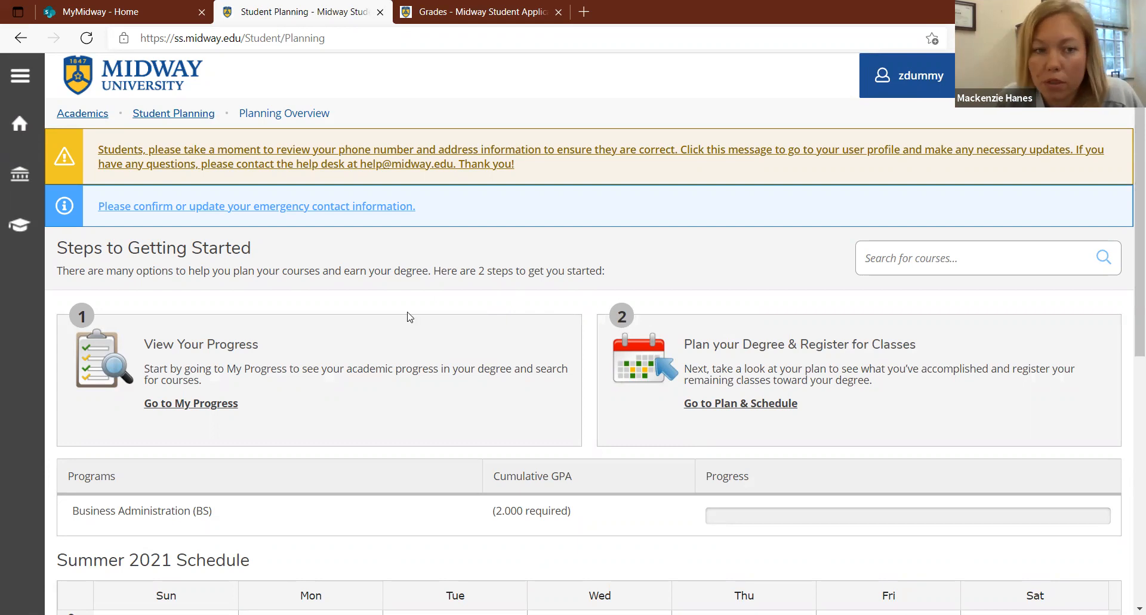
pyautogui.moveTo(191, 402)
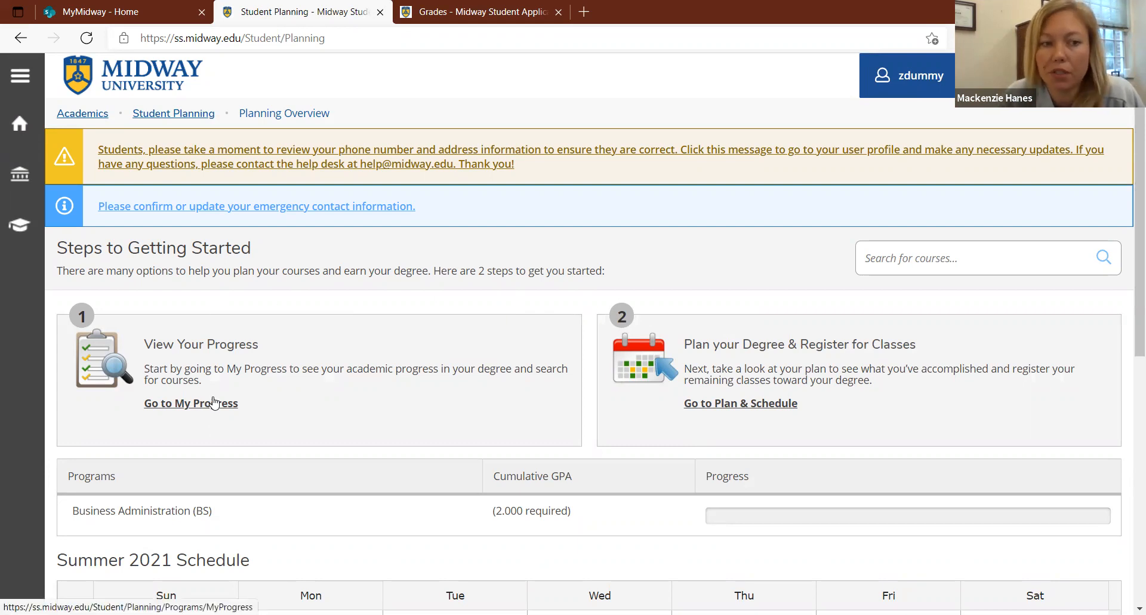
# View My Progress for Business Administration (BS) with its cumulative GPA.
pyautogui.click(191, 403)
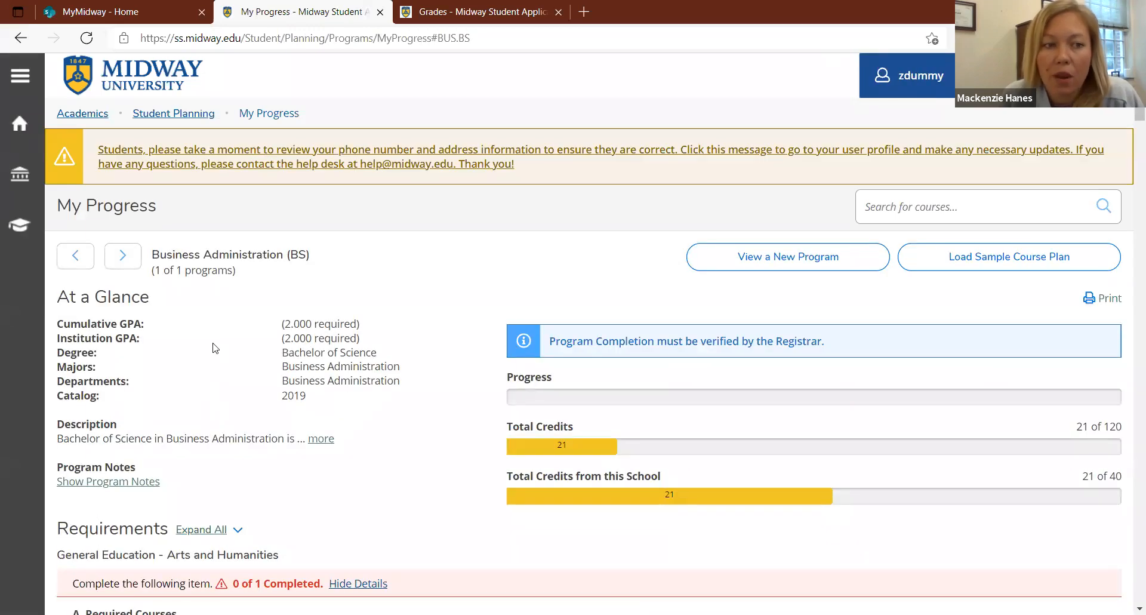
pyautogui.moveTo(276, 327)
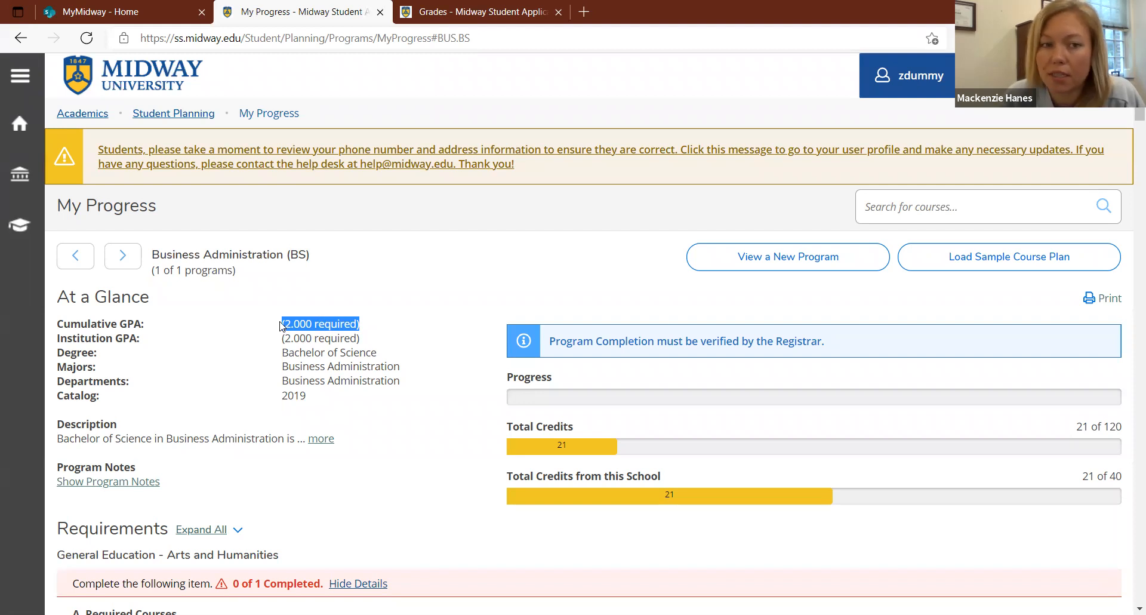
pyautogui.click(256, 327)
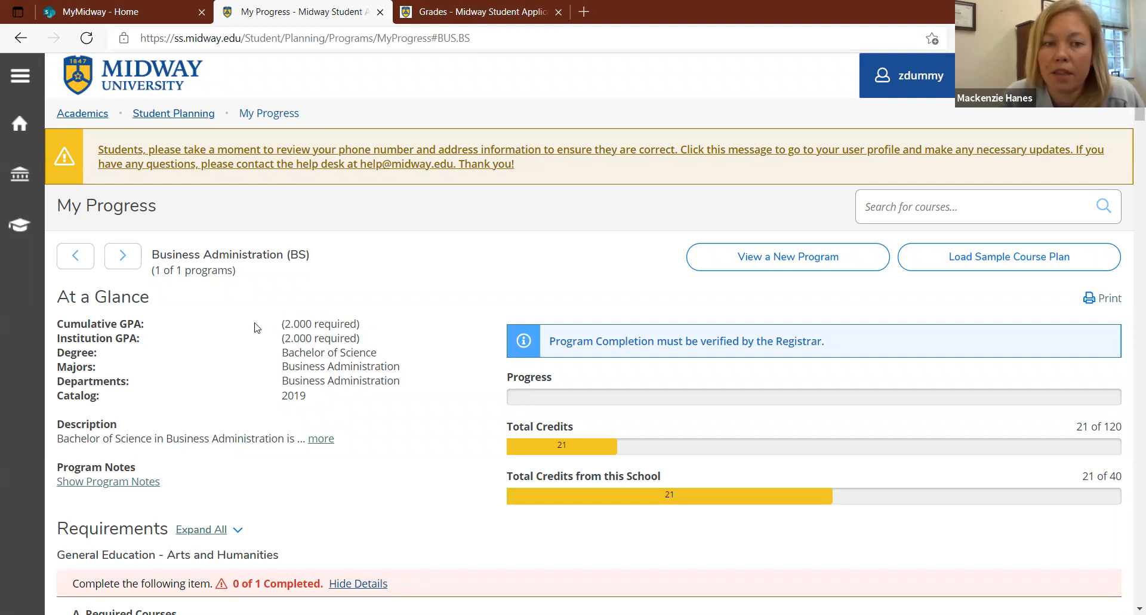
pyautogui.moveTo(278, 328)
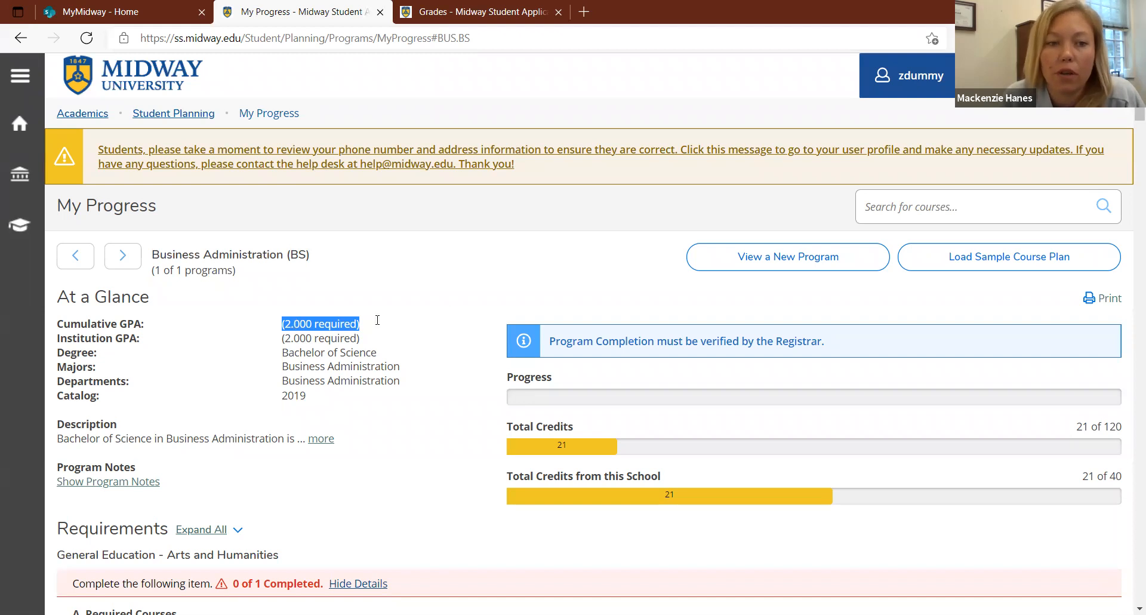
pyautogui.moveTo(452, 297)
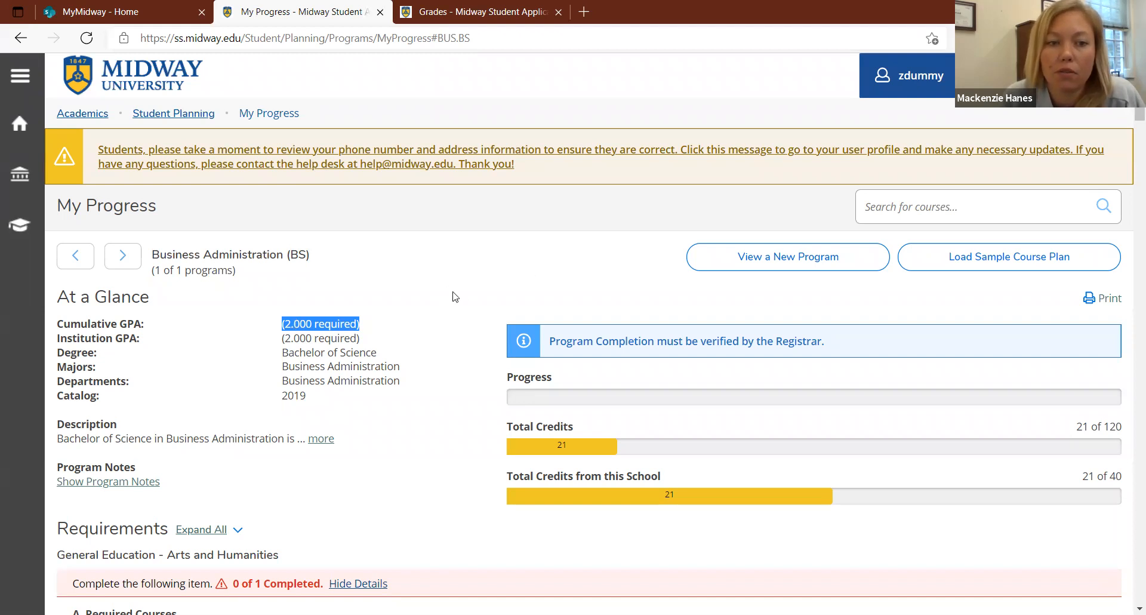
pyautogui.moveTo(758, 62)
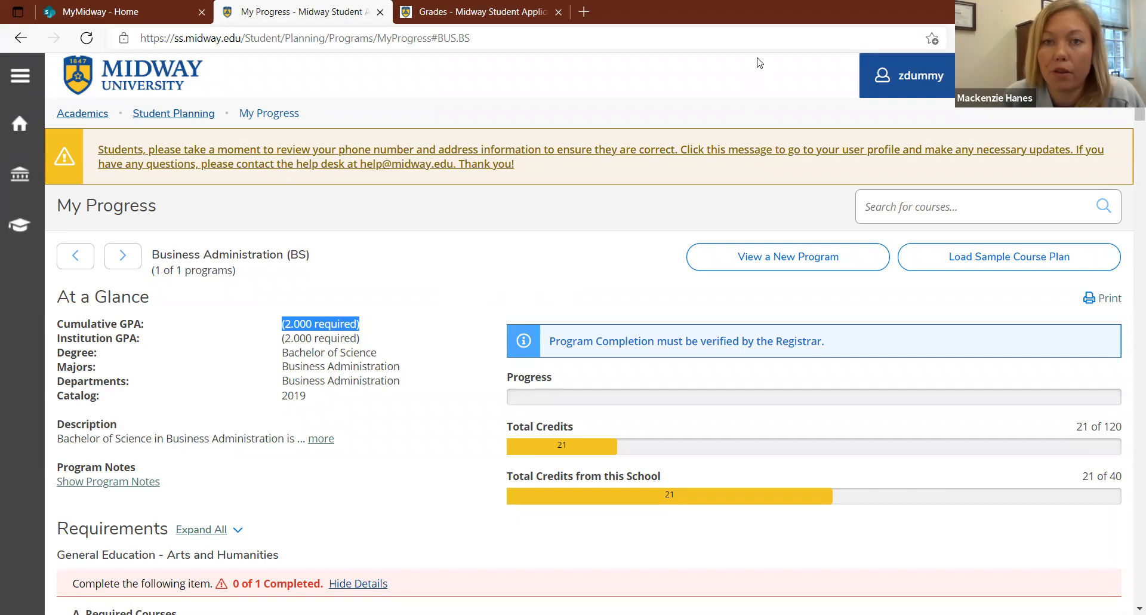